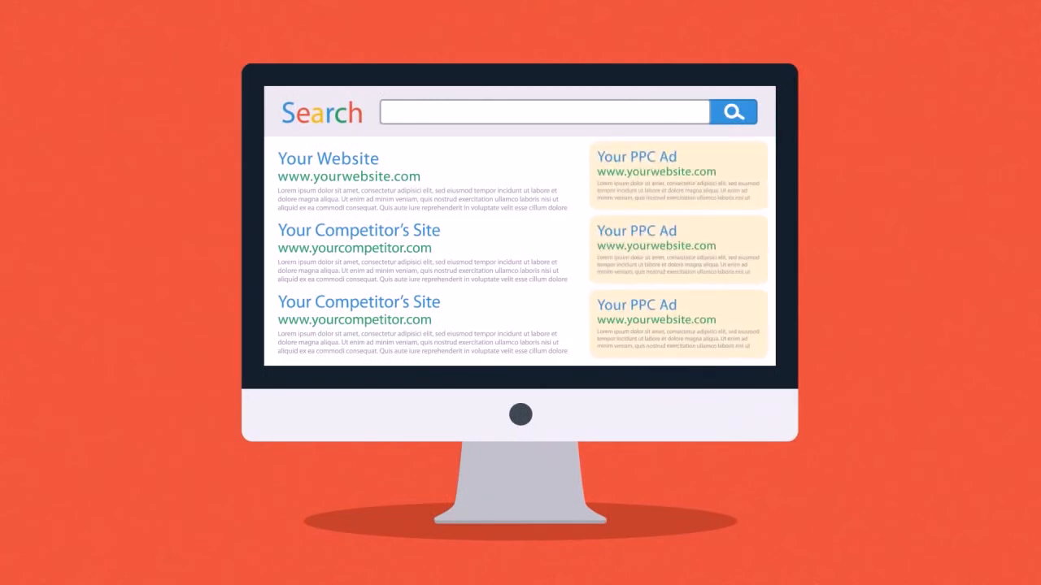
type("competitive keywords")
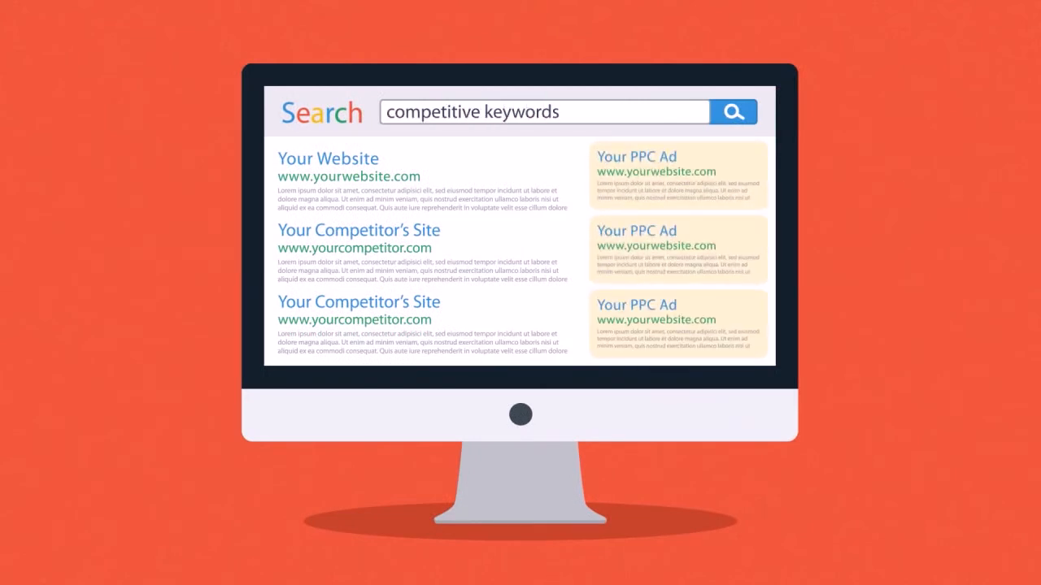